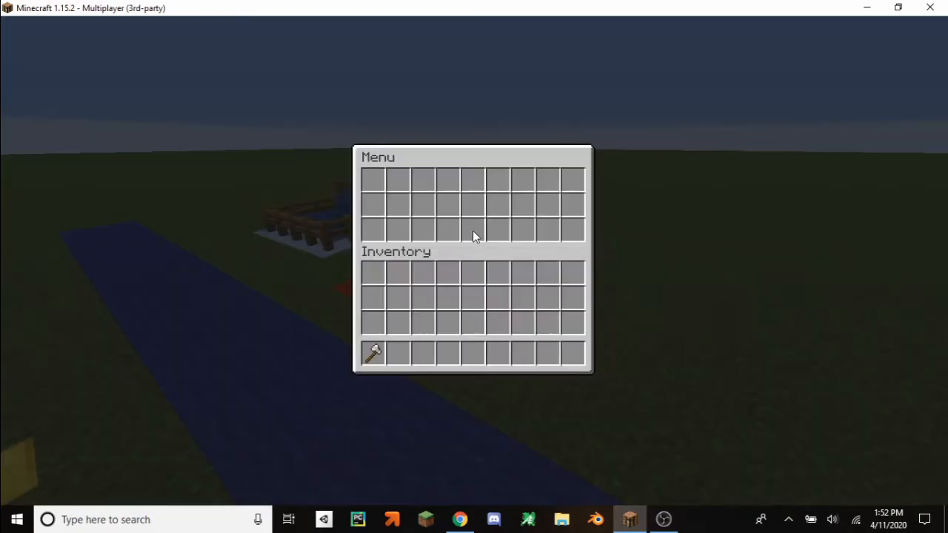
Close the empty Menu chest GUI in Minecraft
{"action": "key", "text": "Escape"}
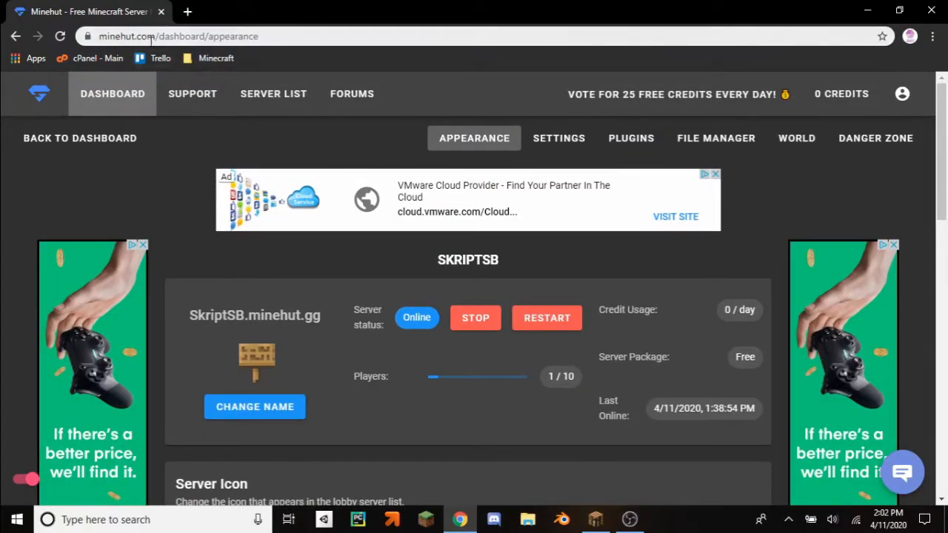
{"action": "mouse_move", "coordinate": [642, 157]}
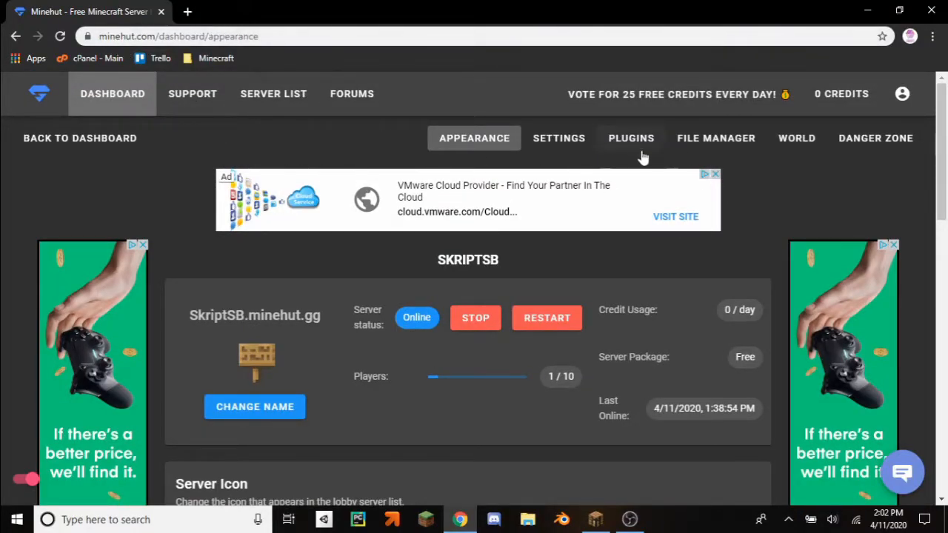
Open the Minehut File Manager and browse into the Skript plugin folder
{"action": "left_click", "coordinate": [716, 138]}
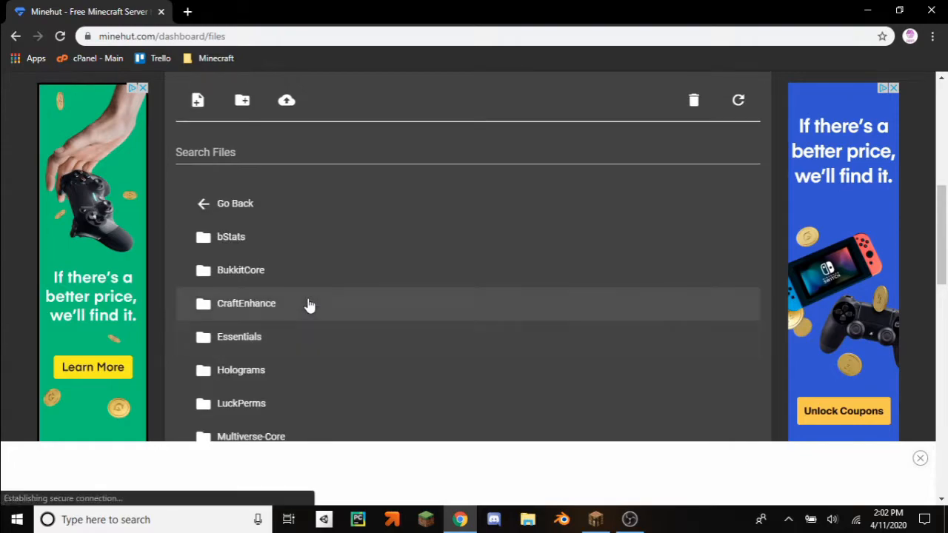
{"action": "scroll", "scroll_direction": "down", "scroll_amount": 3}
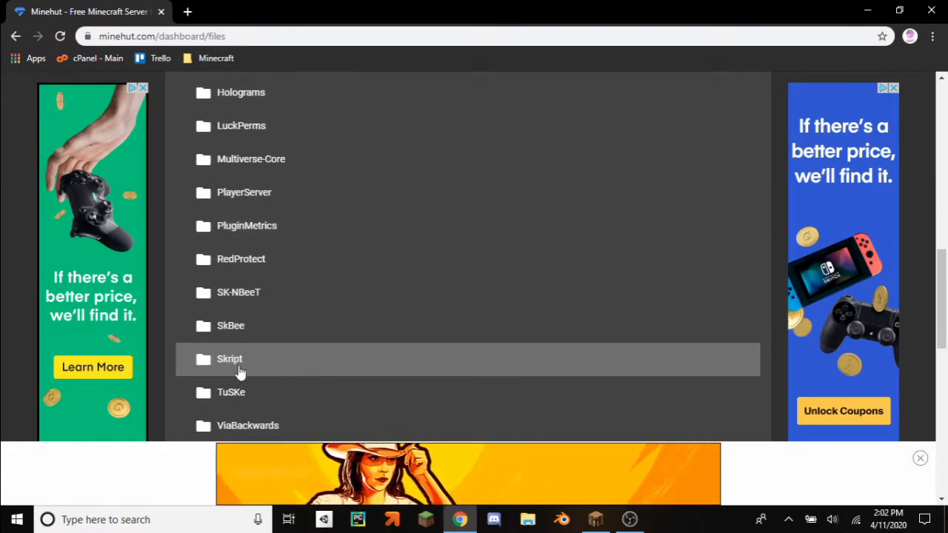
{"action": "left_click", "coordinate": [229, 359]}
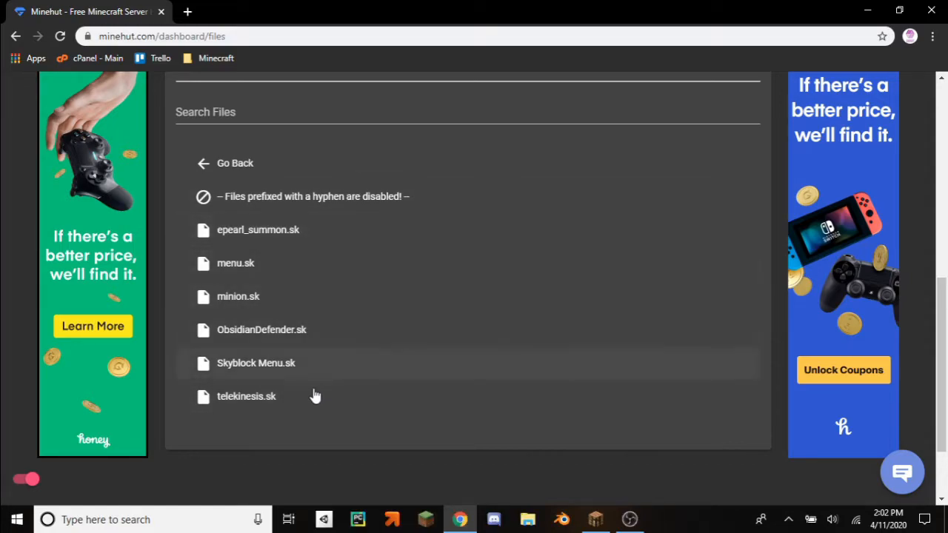
{"action": "mouse_move", "coordinate": [232, 275]}
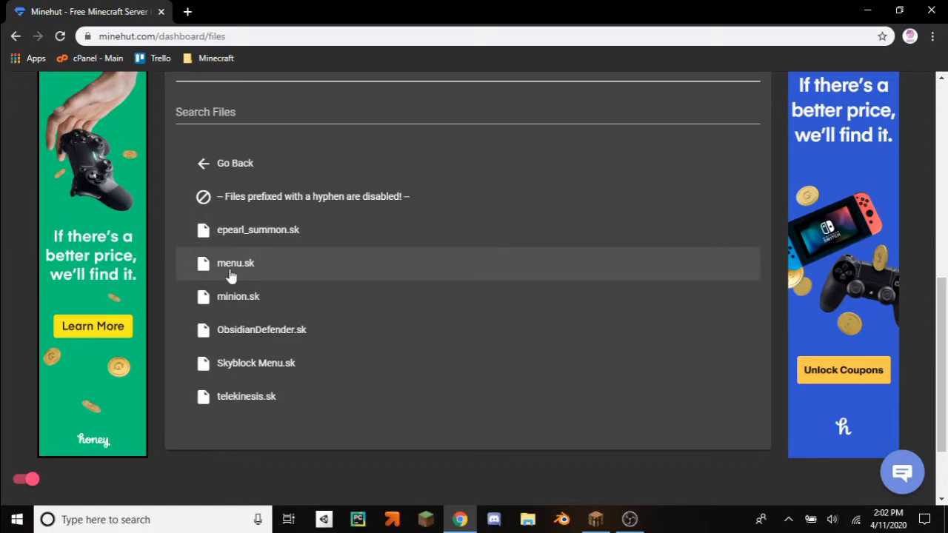
Open menu.sk and begin a 'format gui slot' line below the open-inventory command
{"action": "left_click", "coordinate": [235, 263]}
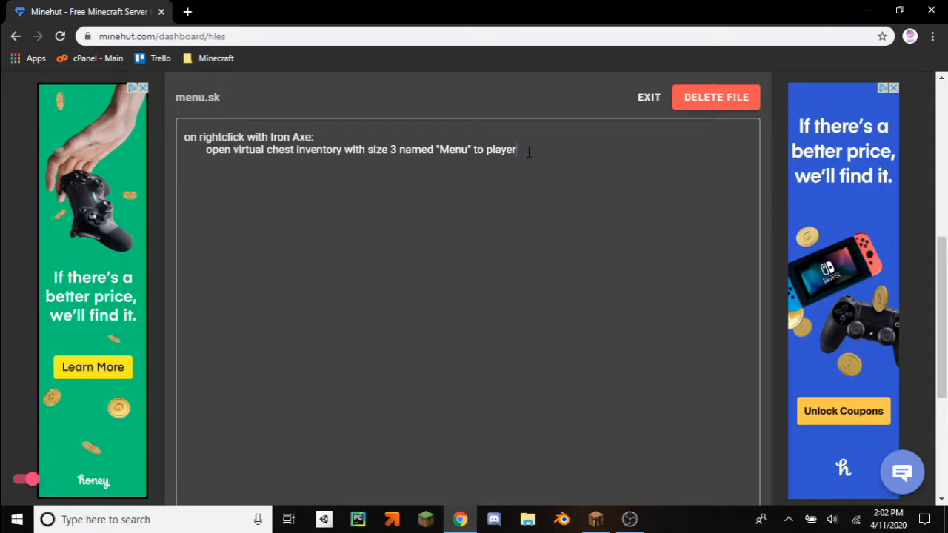
{"action": "key", "text": "Enter"}
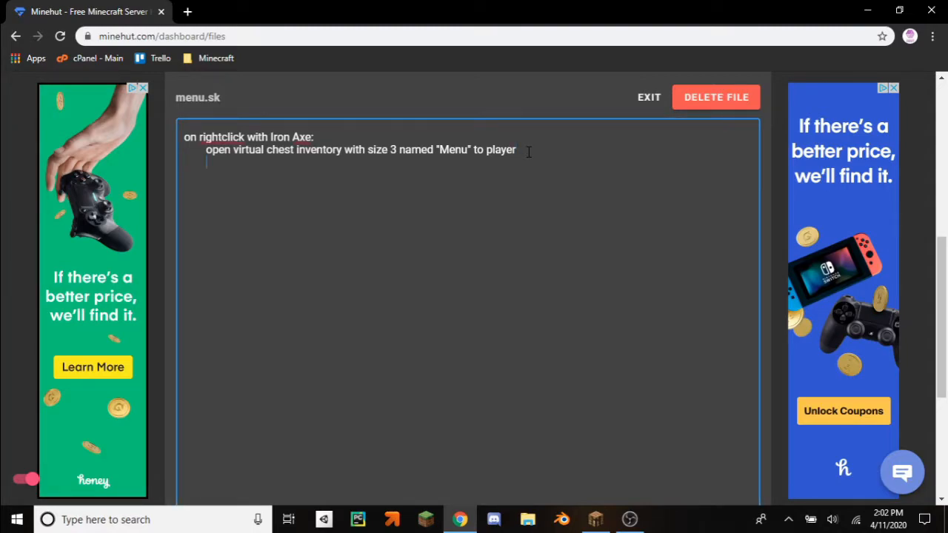
{"action": "type", "text": "f"}
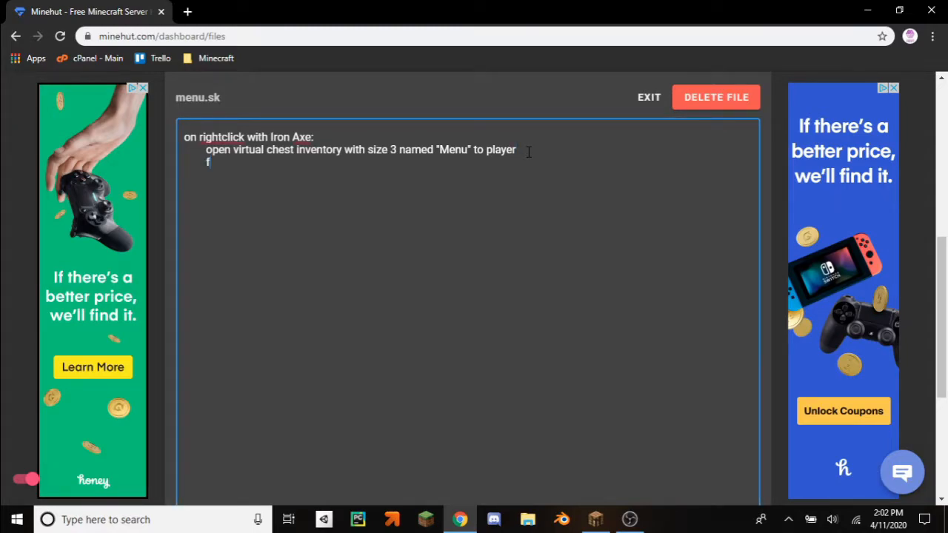
{"action": "type", "text": "ormat"}
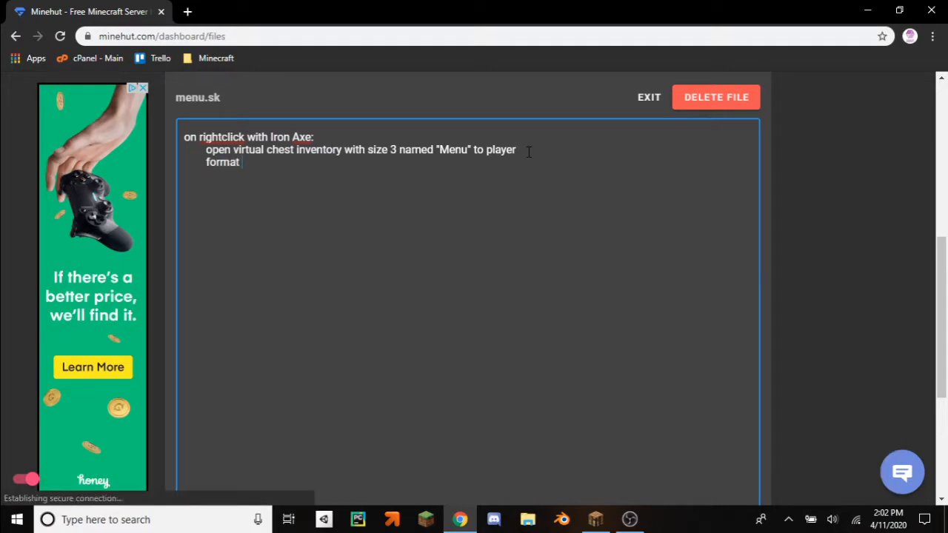
{"action": "type", "text": "gui slot"}
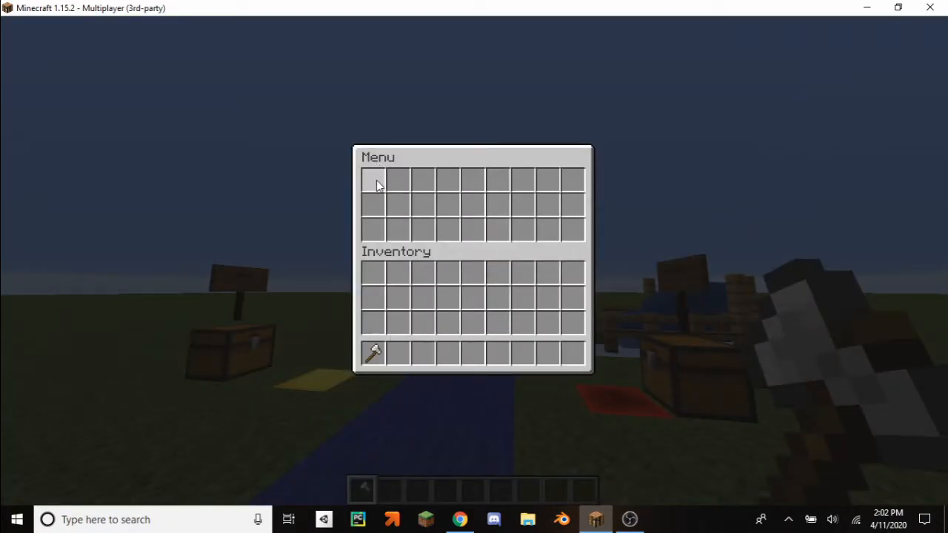
{"action": "mouse_move", "coordinate": [393, 184]}
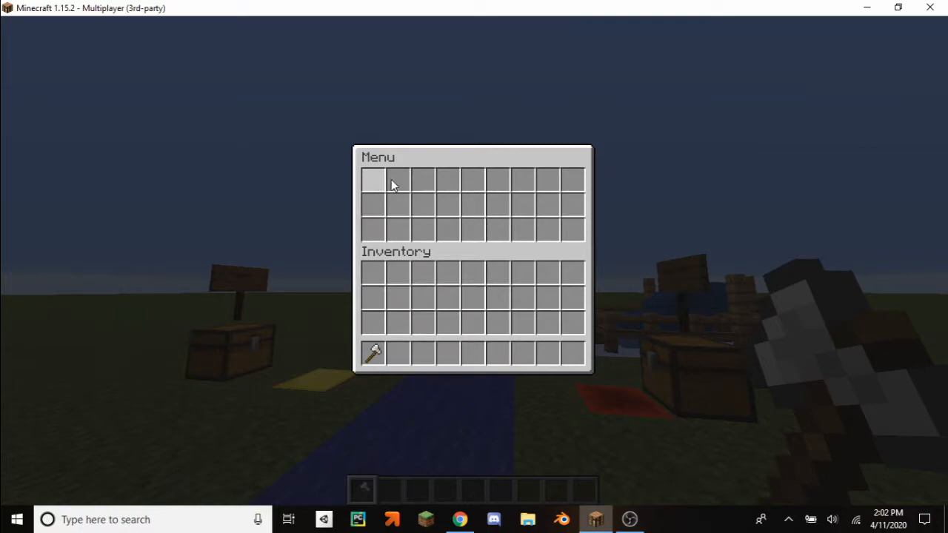
{"action": "mouse_move", "coordinate": [526, 185]}
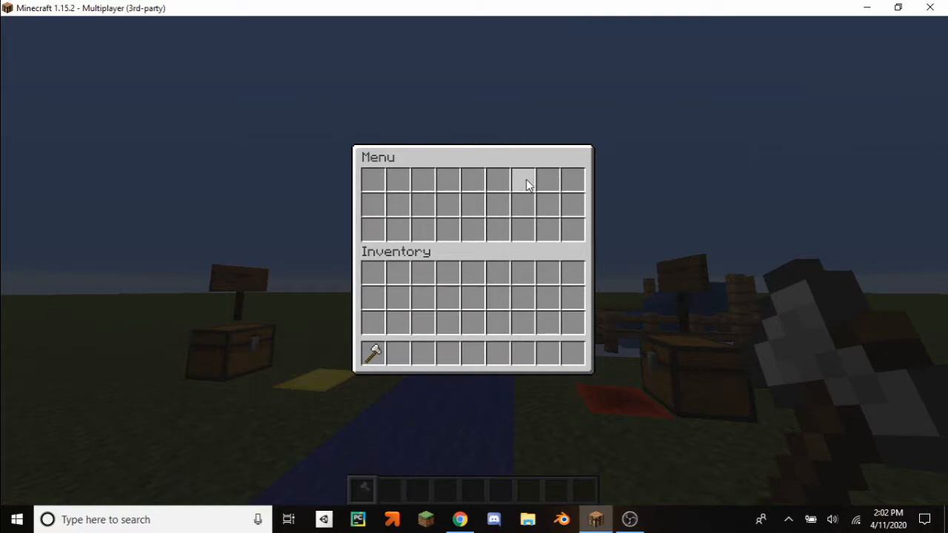
{"action": "mouse_move", "coordinate": [385, 187]}
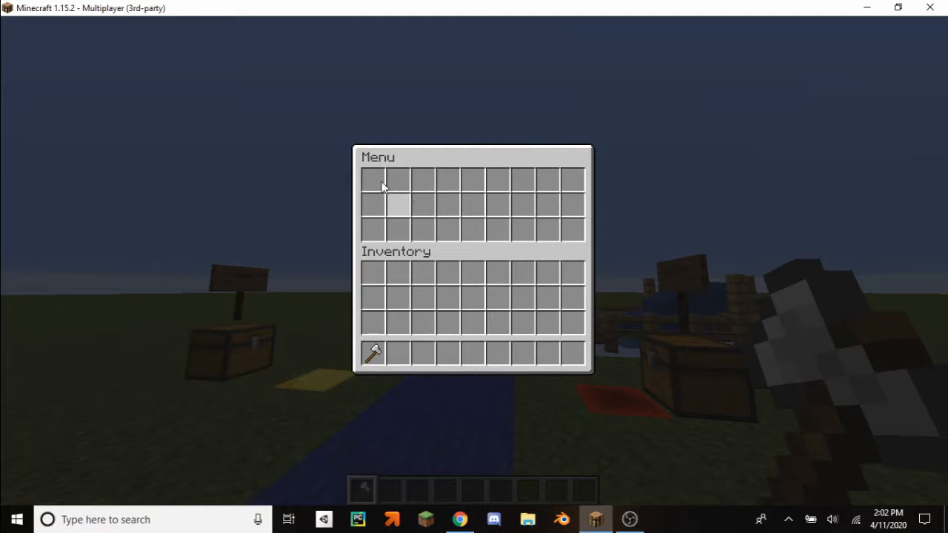
{"action": "mouse_move", "coordinate": [375, 184]}
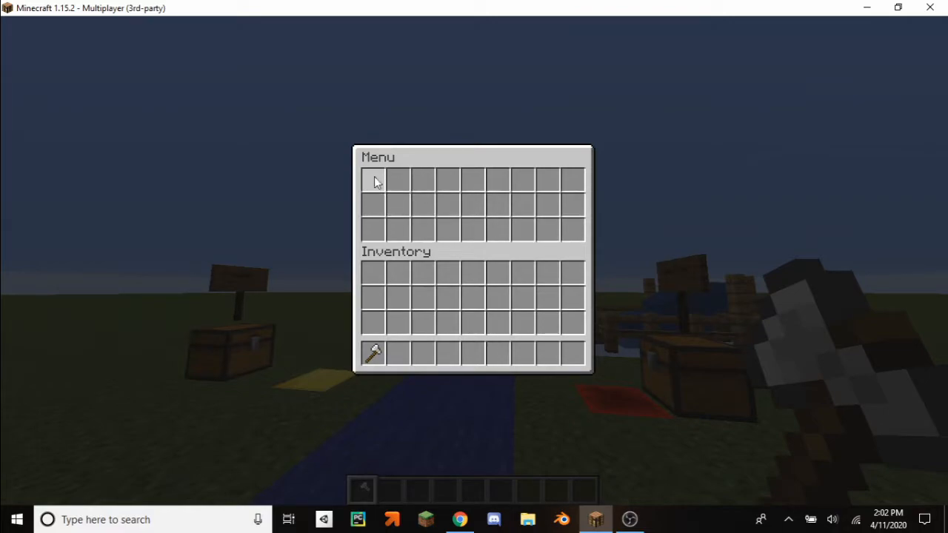
{"action": "mouse_move", "coordinate": [374, 230]}
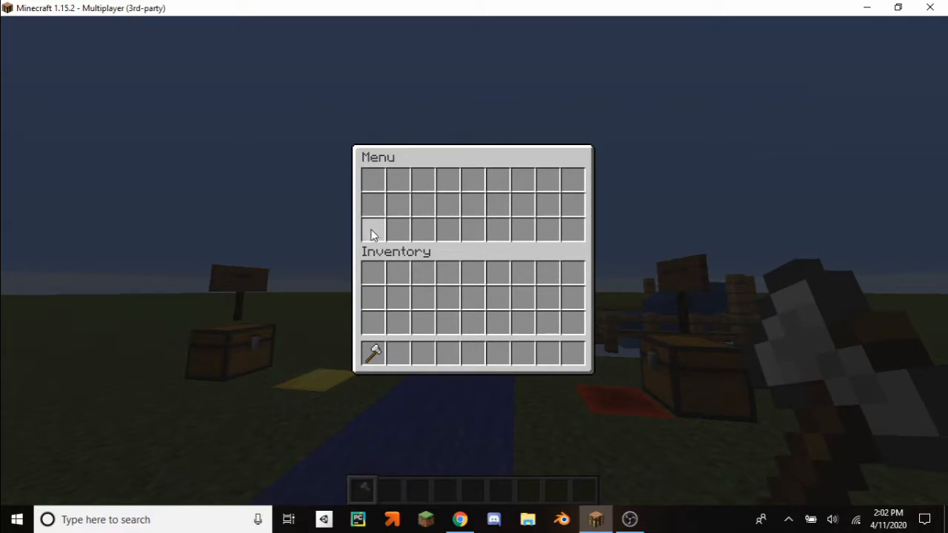
{"action": "mouse_move", "coordinate": [446, 207]}
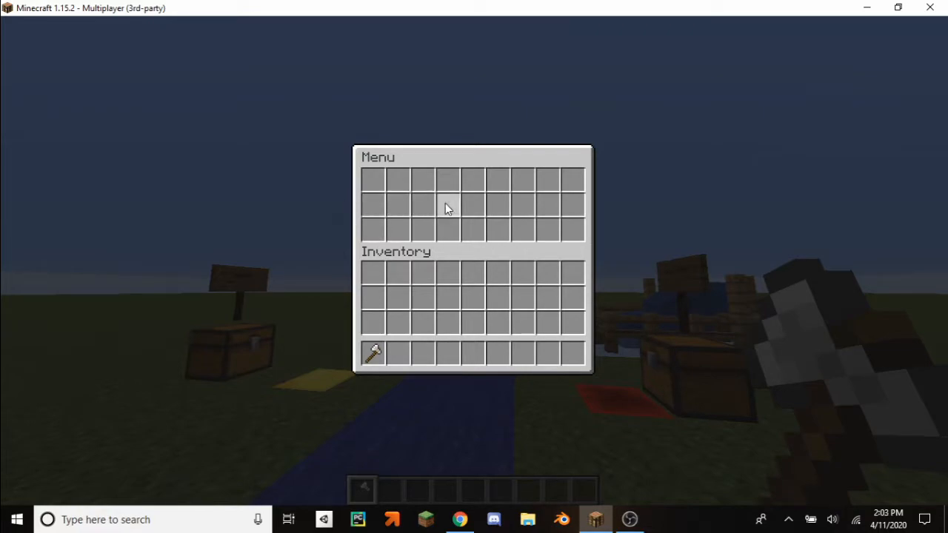
Leave the in-game Menu GUI after counting slots to find the middle one
{"action": "key", "text": "Escape"}
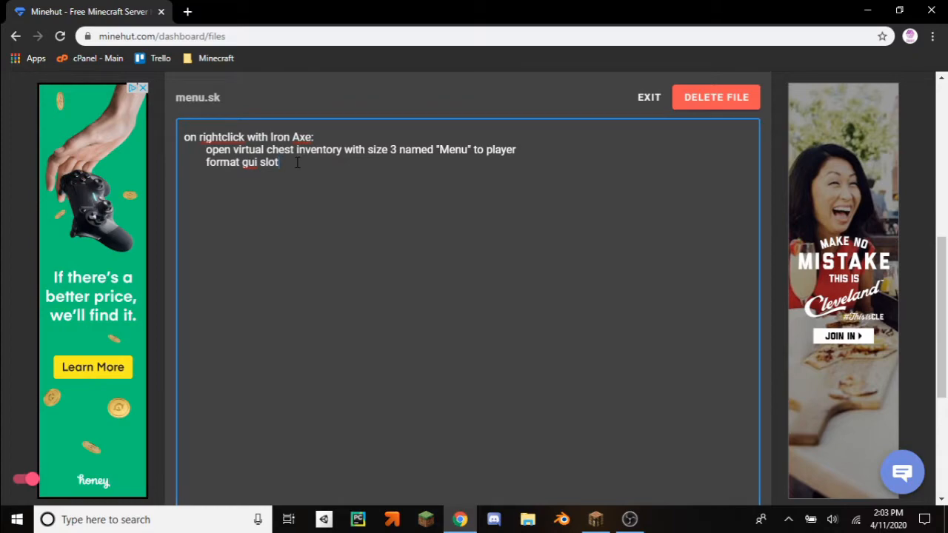
Write 'format gui slot 13 of player with golden nugget named "teleport"'
{"action": "type", "text": "13"}
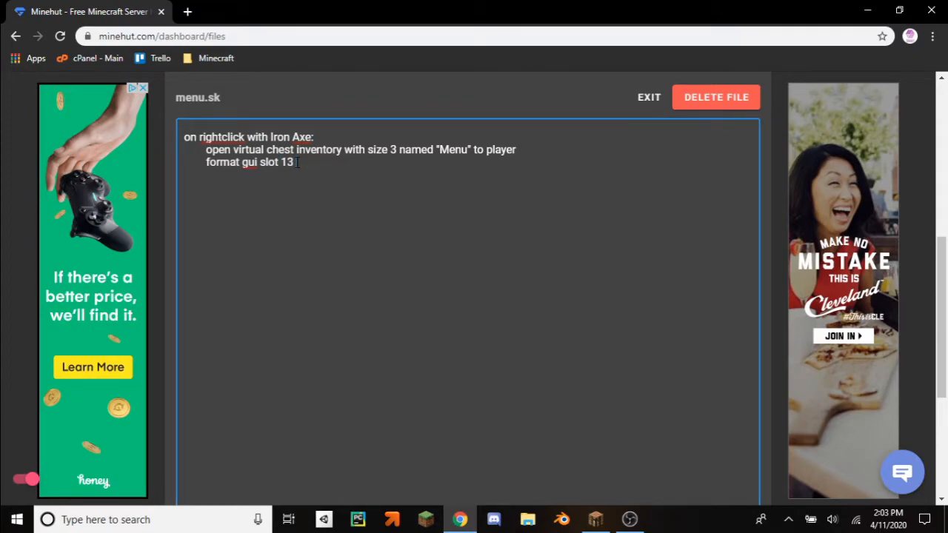
{"action": "type", "text": "of player"}
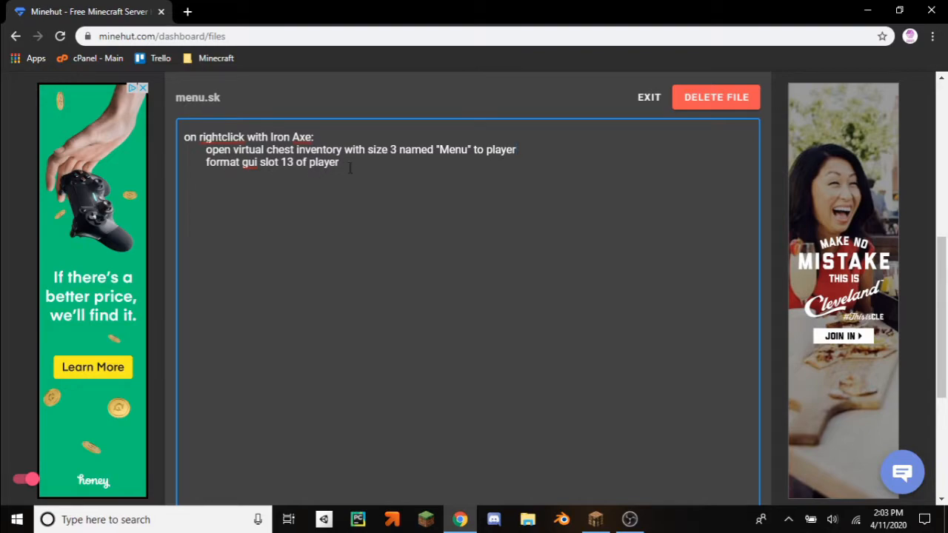
{"action": "type", "text": "with"}
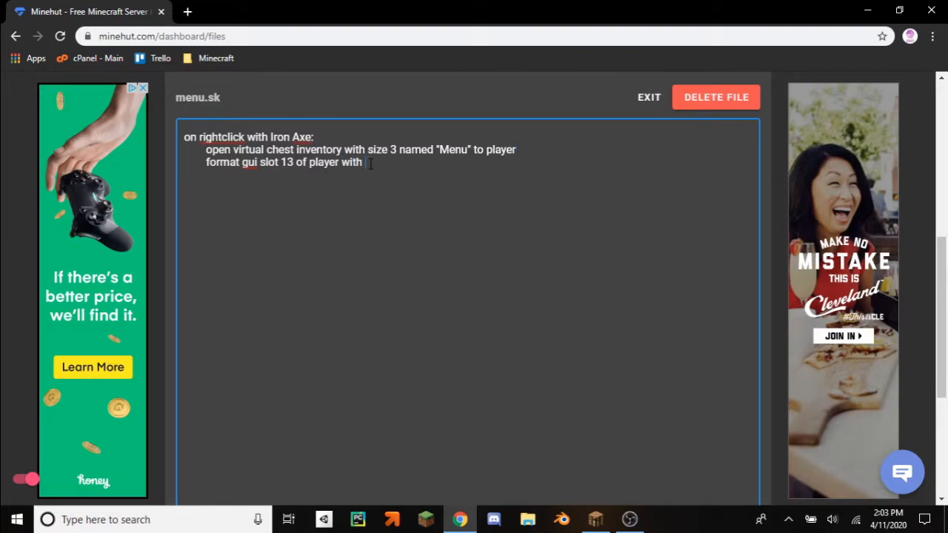
{"action": "type", "text": "golden"}
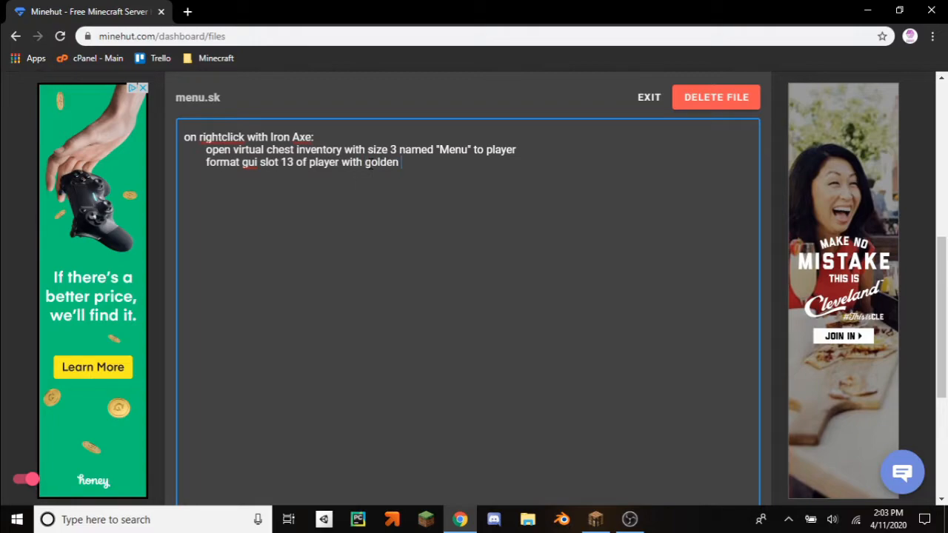
{"action": "type", "text": "nugget"}
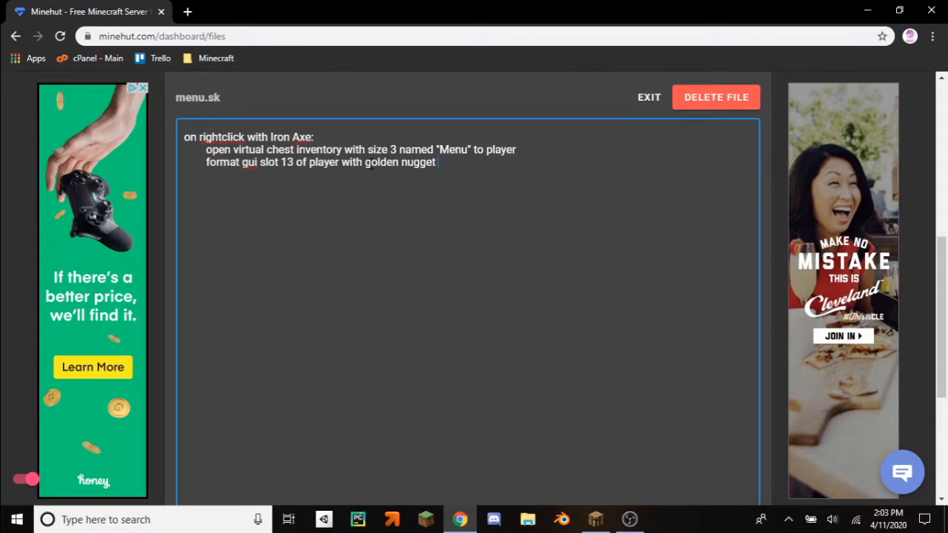
{"action": "type", "text": "named"}
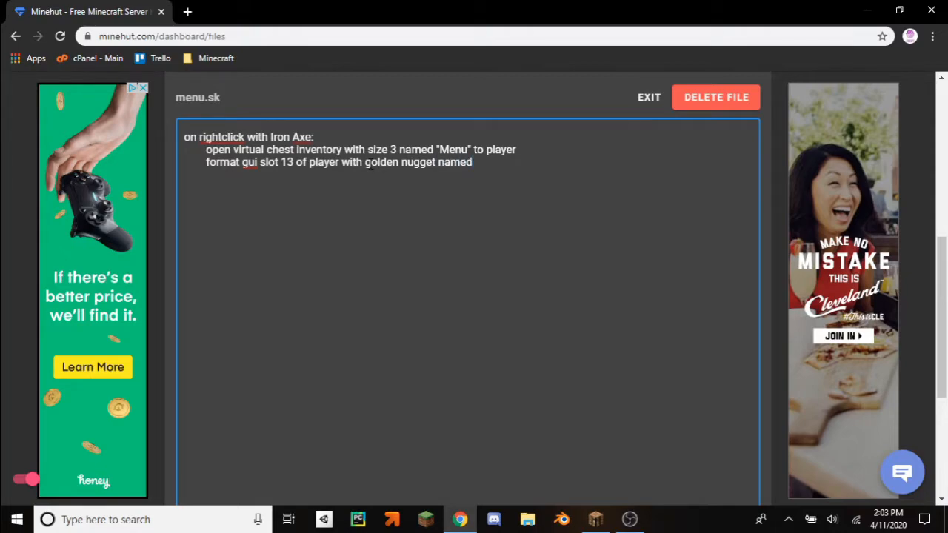
{"action": "type", "text": "\"\""}
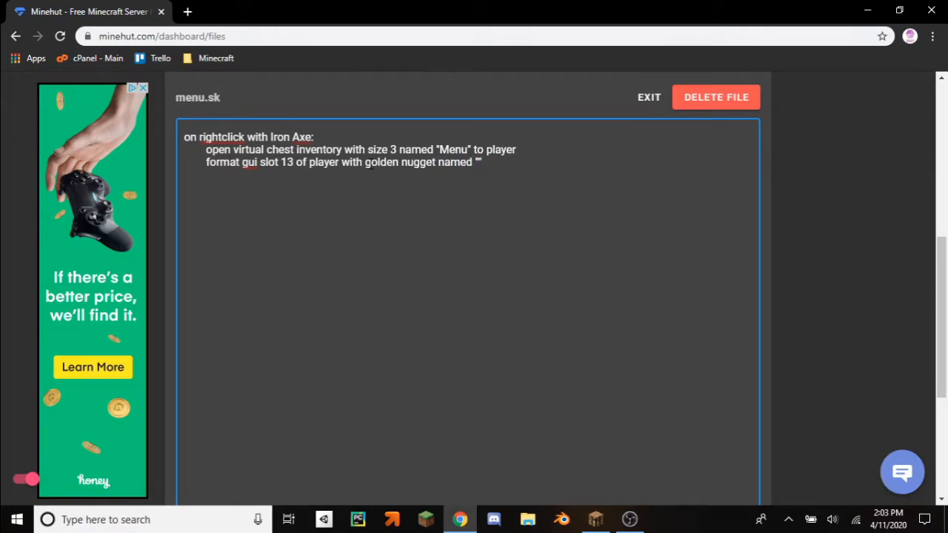
{"action": "type", "text": "tele"}
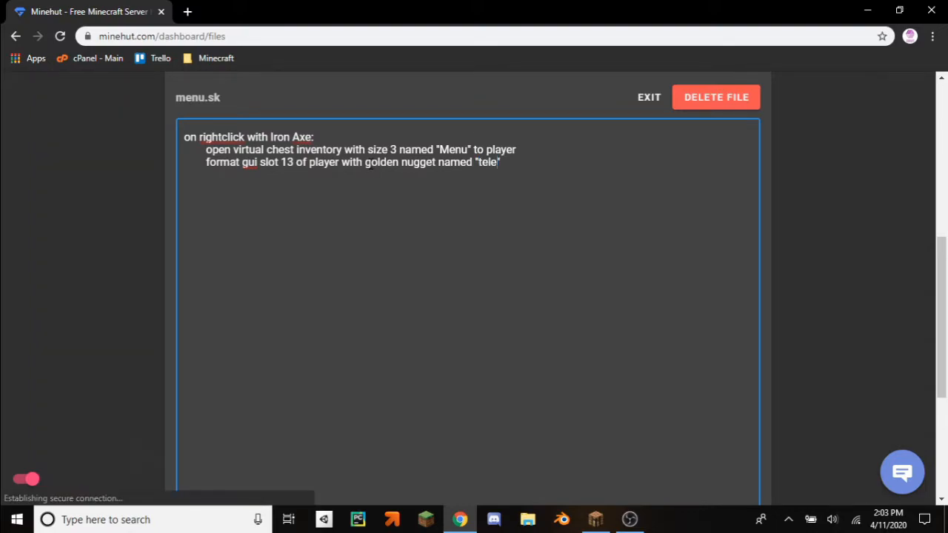
{"action": "type", "text": "port"}
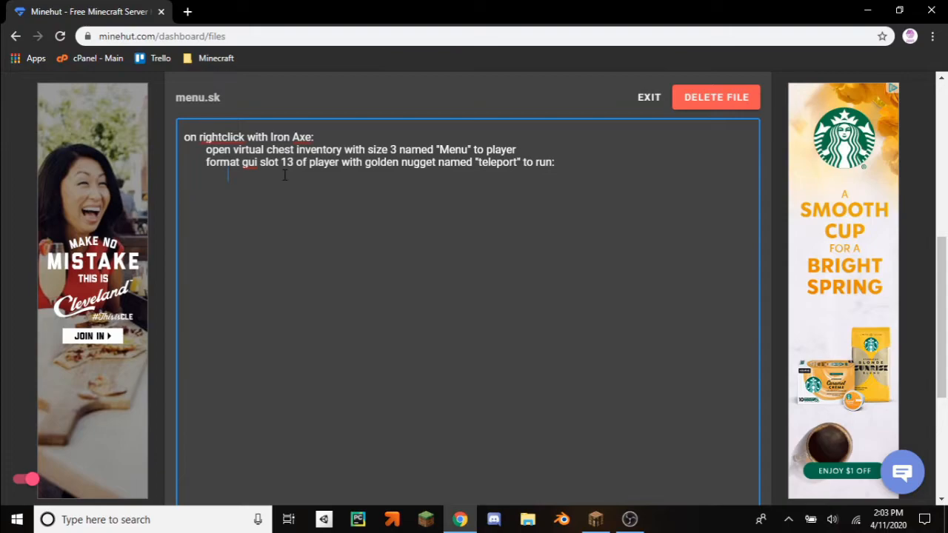
Add 'execute console command "/tp player 0 5 0"' to the teleport slot
{"action": "type", "text": "execute co"}
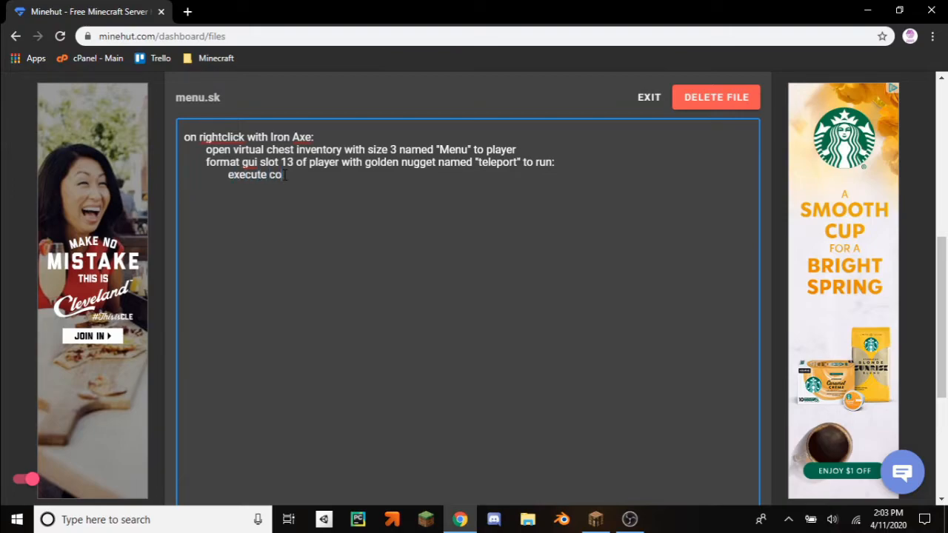
{"action": "type", "text": "nsole command \"/tp"}
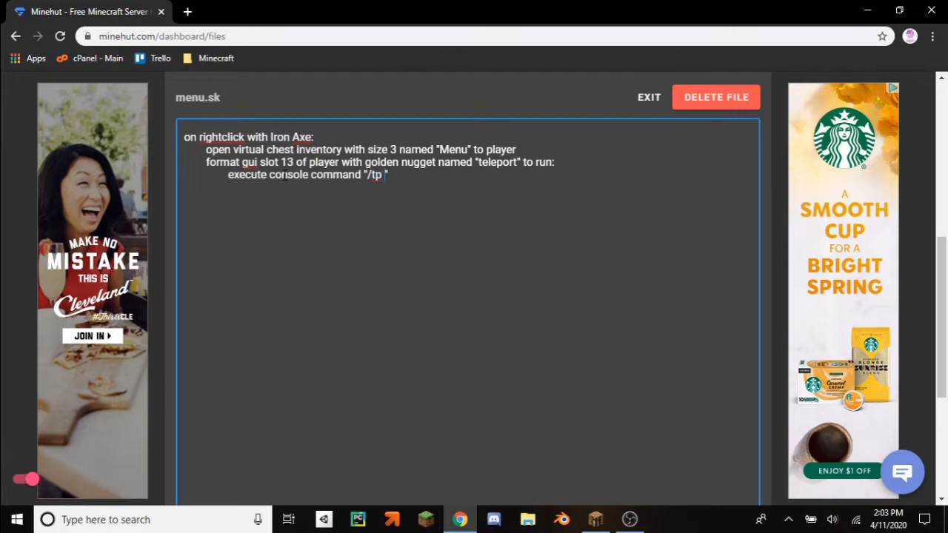
{"action": "type", "text": "player"}
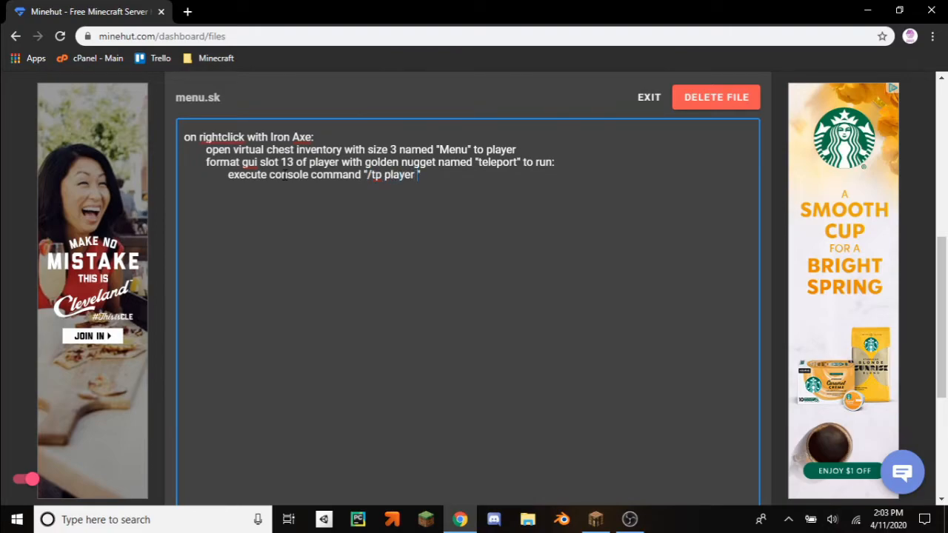
{"action": "type", "text": "0 5 0"}
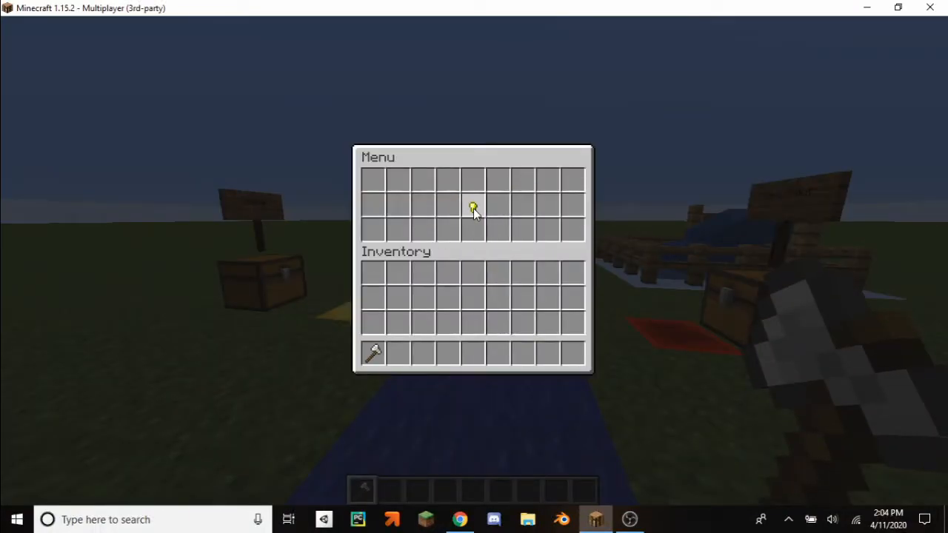
{"action": "mouse_move", "coordinate": [480, 210]}
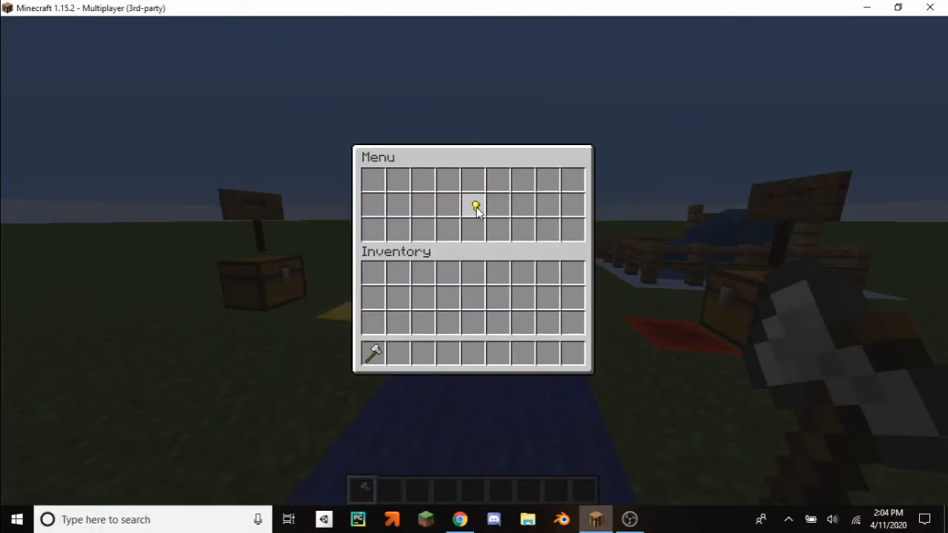
{"action": "mouse_move", "coordinate": [447, 362]}
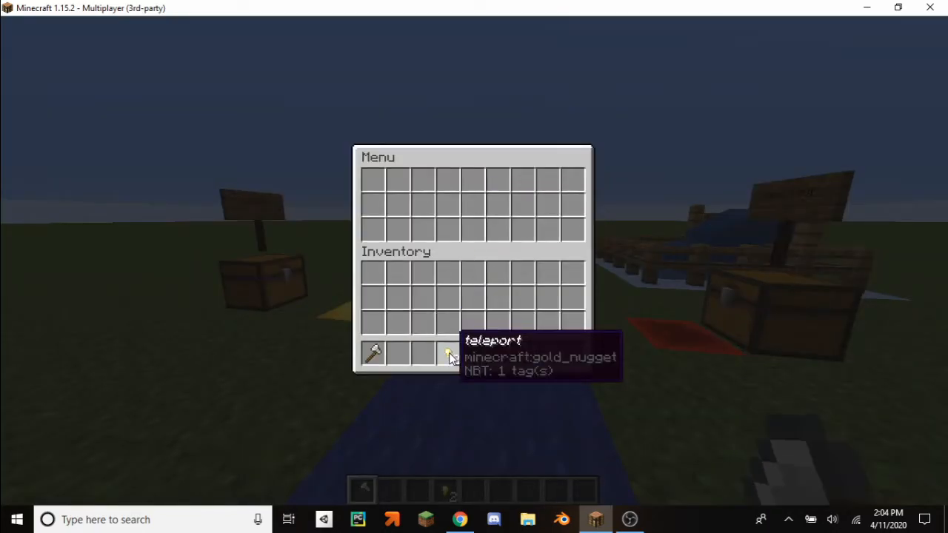
Close the Minecraft inventory after moving the teleport nugget into the hotbar
{"action": "key", "text": "Escape"}
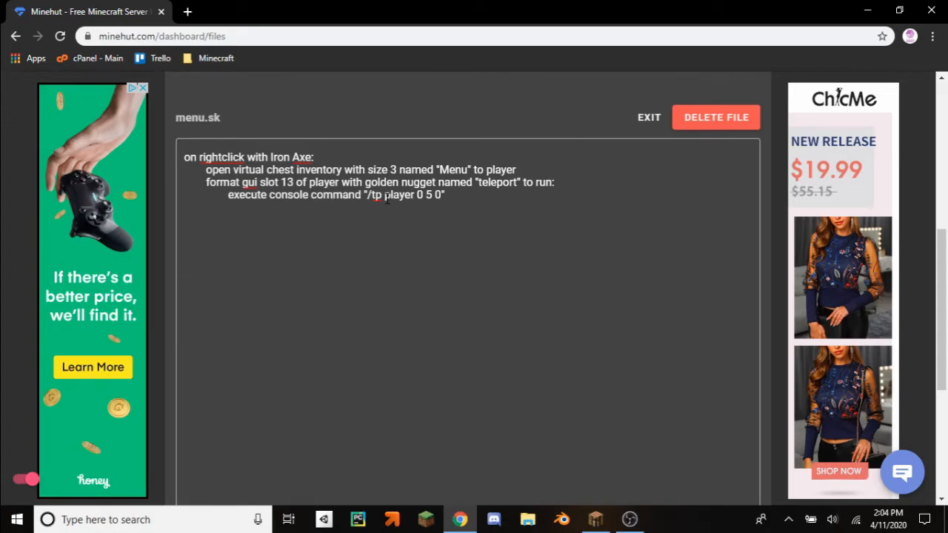
Add 'set {_player} to player' and make the tp command target %{_player}% at 0 5 0
{"action": "double_click", "coordinate": [399, 194]}
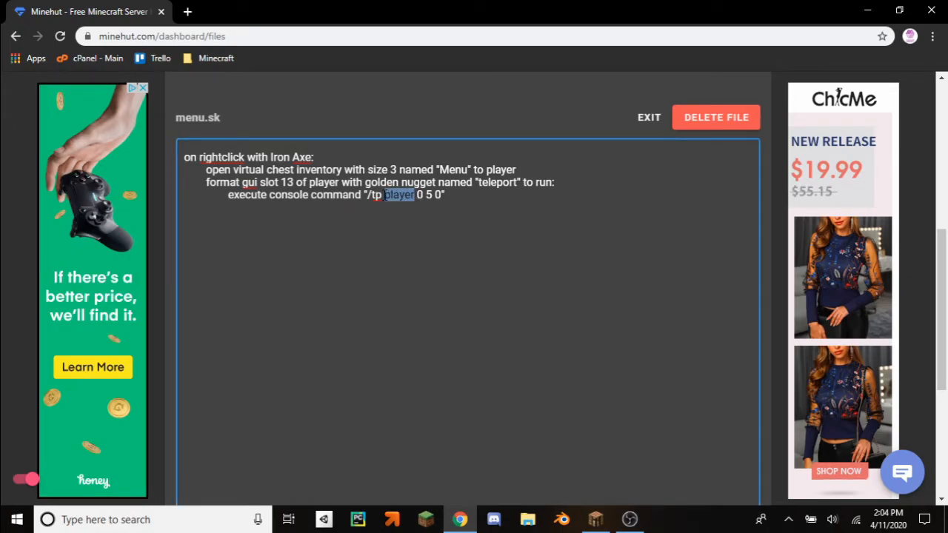
{"action": "left_click", "coordinate": [476, 235]}
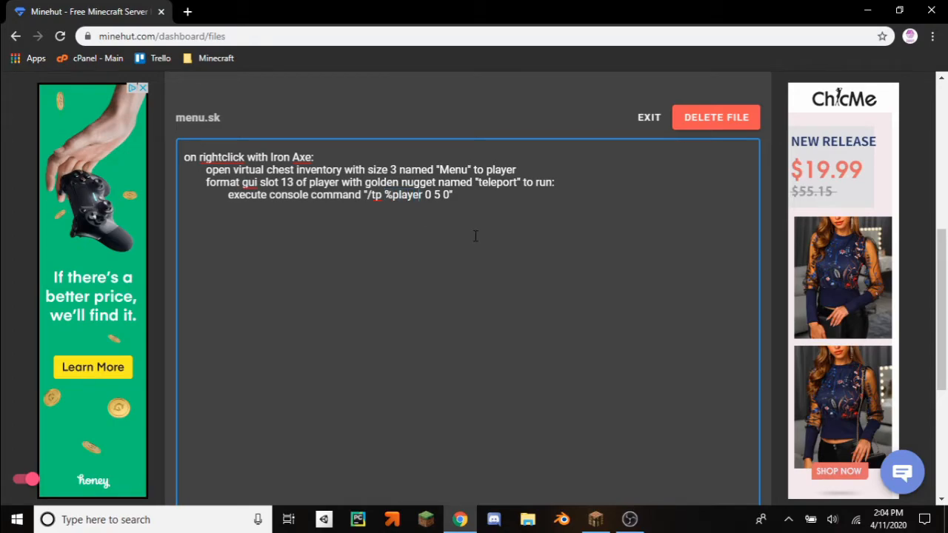
{"action": "type", "text": "%"}
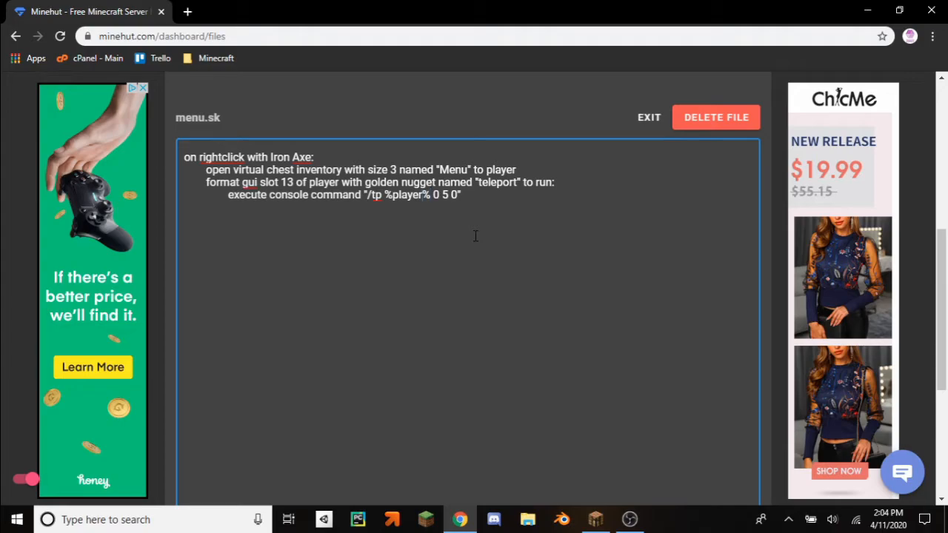
{"action": "double_click", "coordinate": [409, 195]}
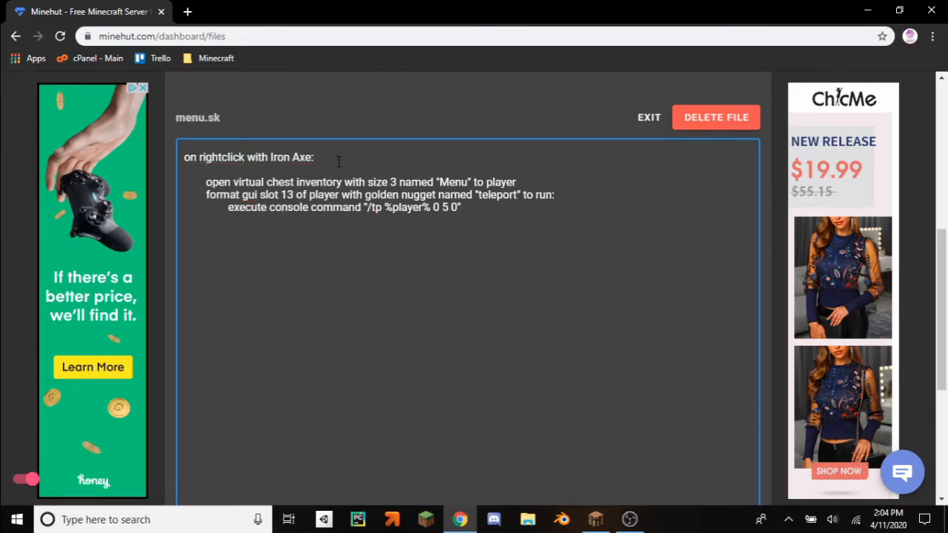
{"action": "type", "text": "set {_}"}
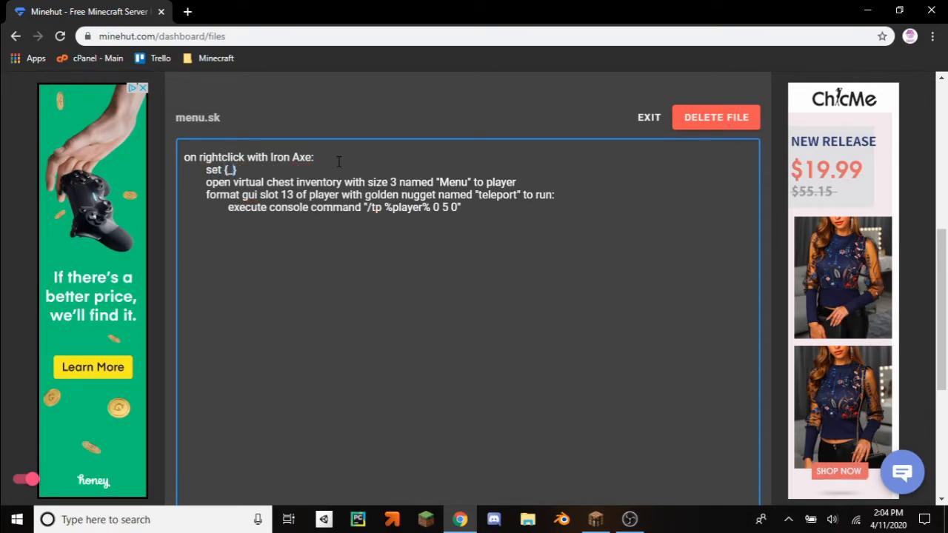
{"action": "type", "text": "_player"}
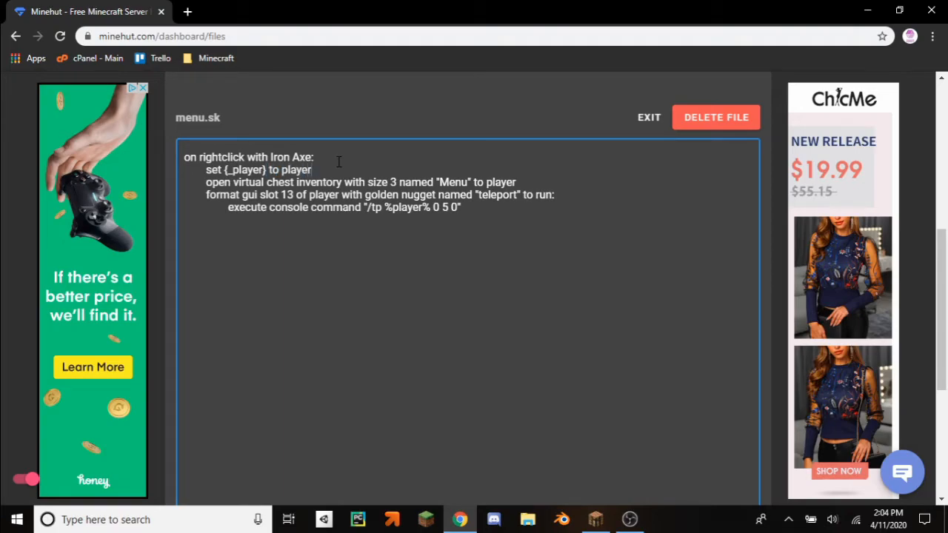
{"action": "double_click", "coordinate": [410, 207]}
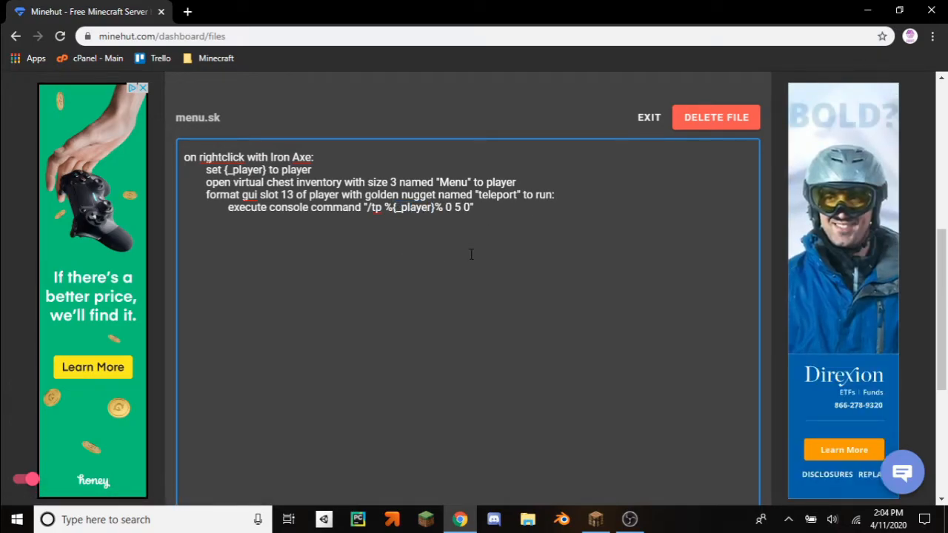
{"action": "scroll", "scroll_direction": "down", "scroll_amount": 3}
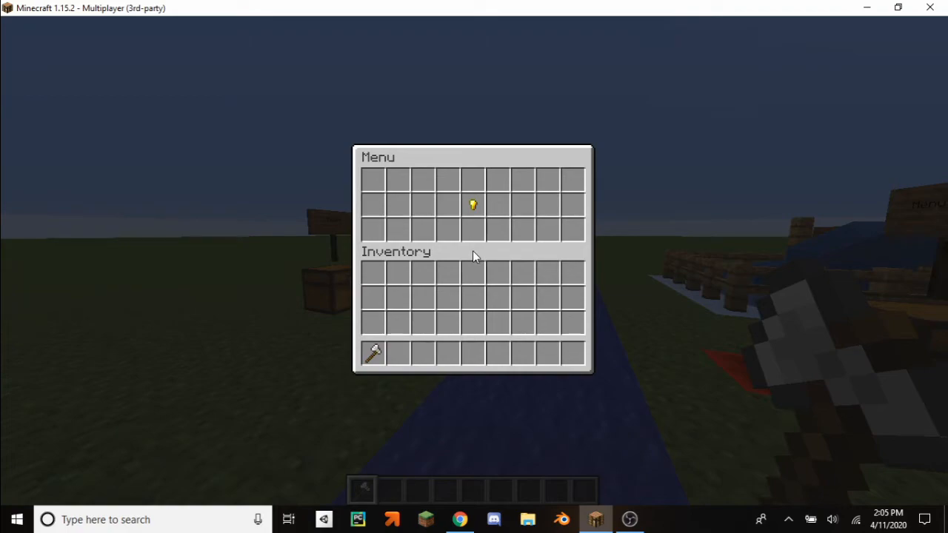
{"action": "mouse_move", "coordinate": [479, 282]}
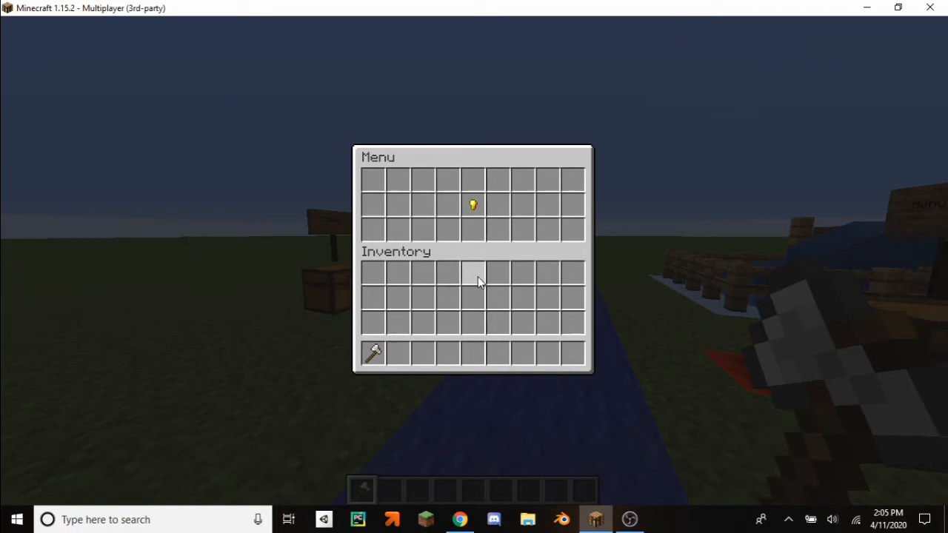
Click and scroll in the Minecraft window while retesting the Menu
{"action": "left_click", "coordinate": [454, 518]}
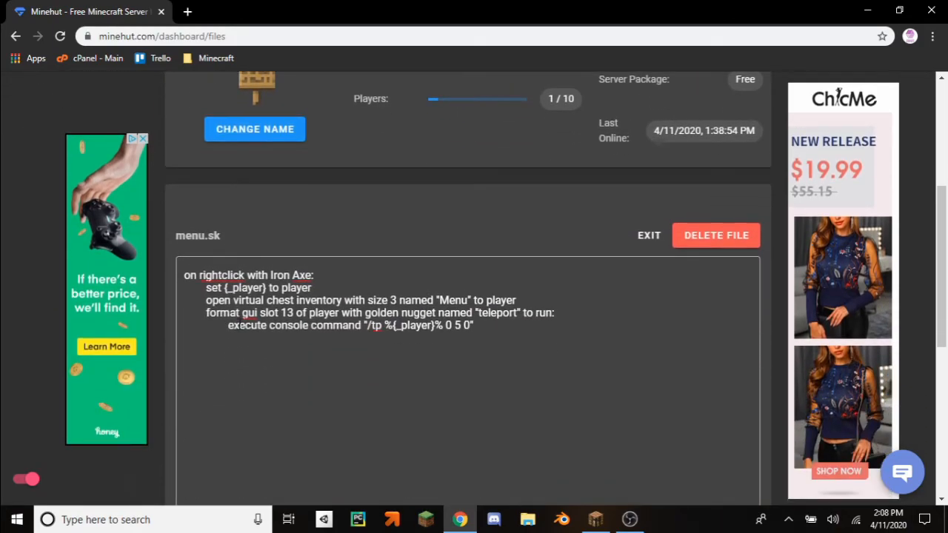
{"action": "scroll", "scroll_direction": "down", "scroll_amount": 3}
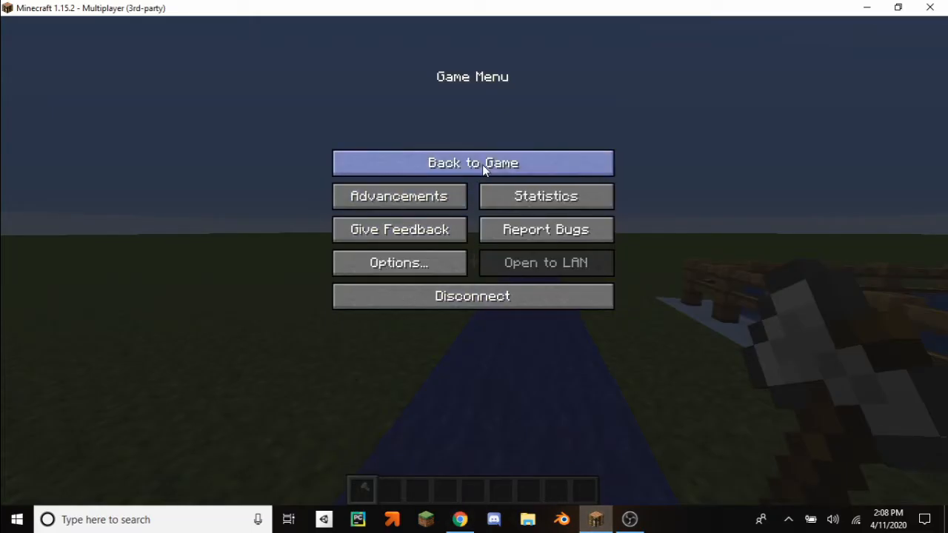
Return to the game from the pause screen with Back to Game
{"action": "left_click", "coordinate": [472, 162]}
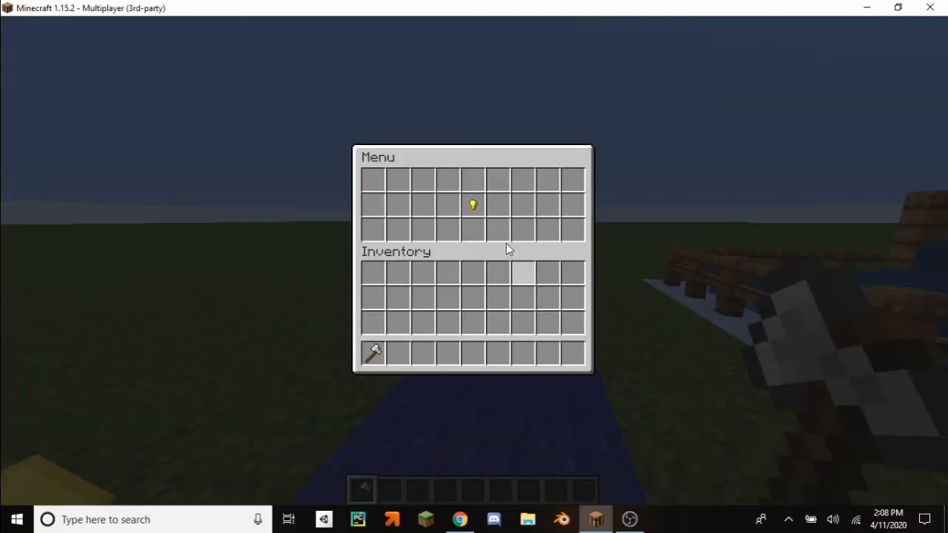